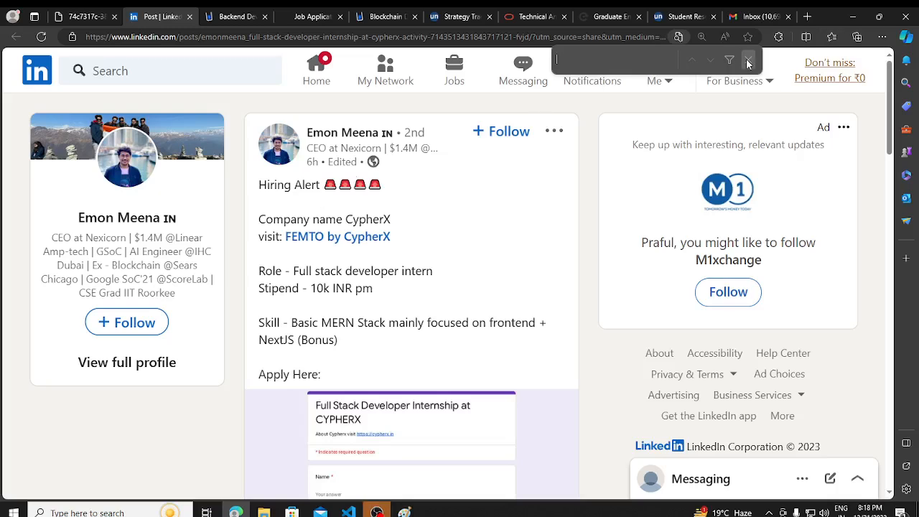
# Dismiss the find bar and view the CypherX assignment email with its doc and submission links
pyautogui.click(746, 60)
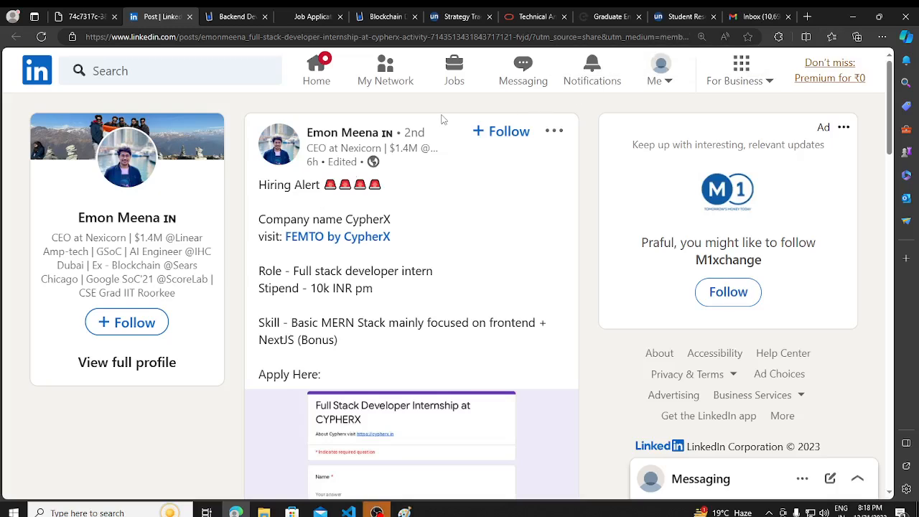
pyautogui.moveTo(199, 117)
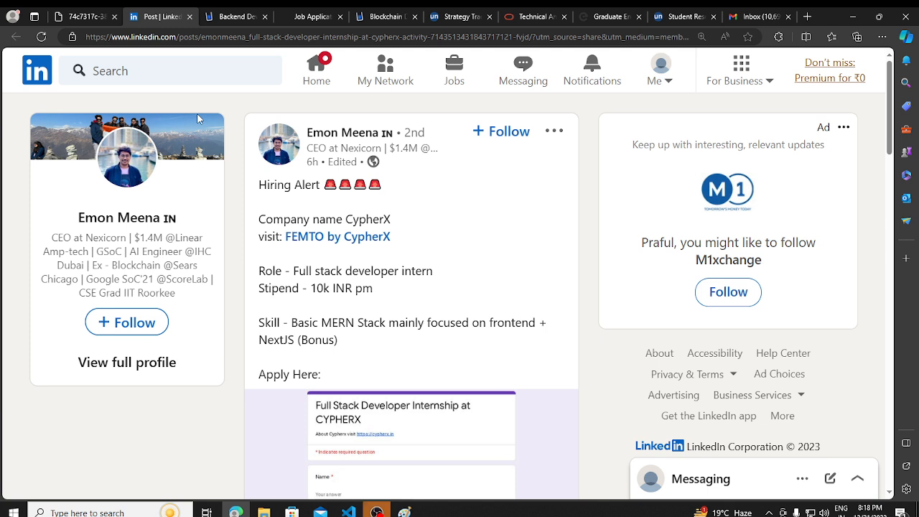
pyautogui.moveTo(334, 208)
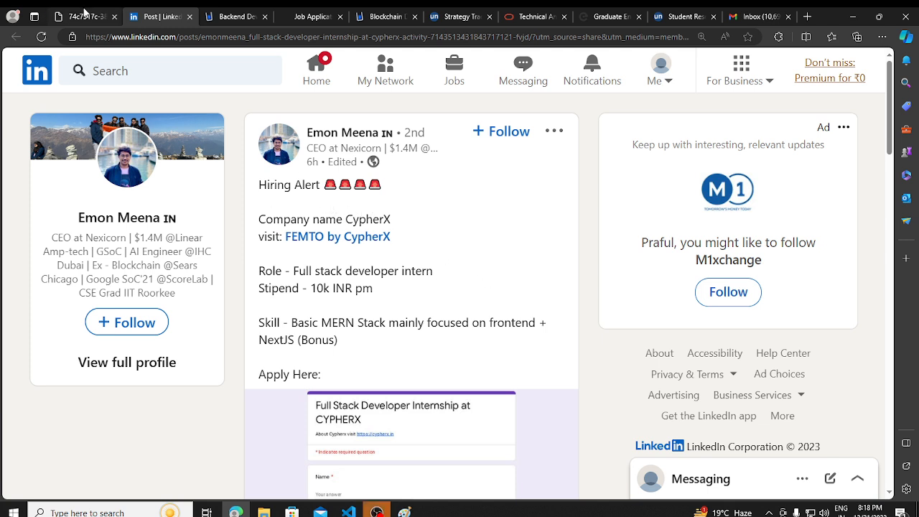
pyautogui.click(79, 15)
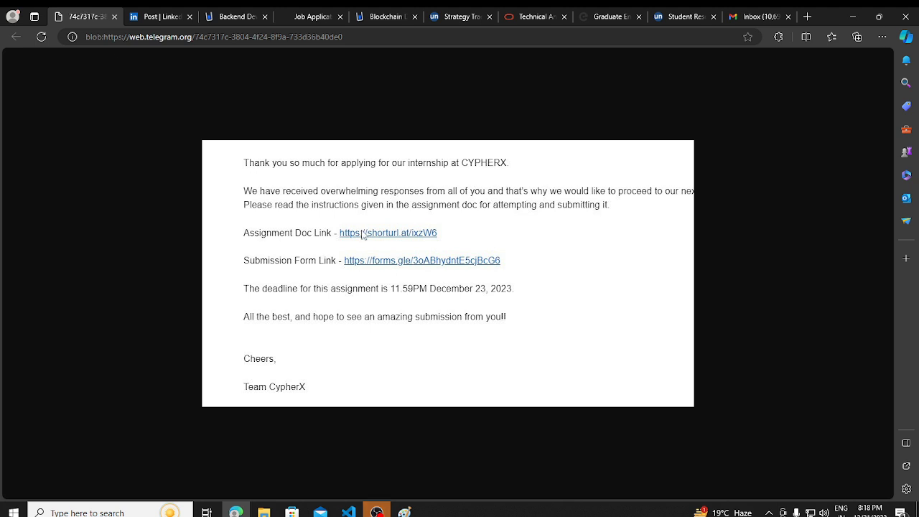
pyautogui.moveTo(352, 257)
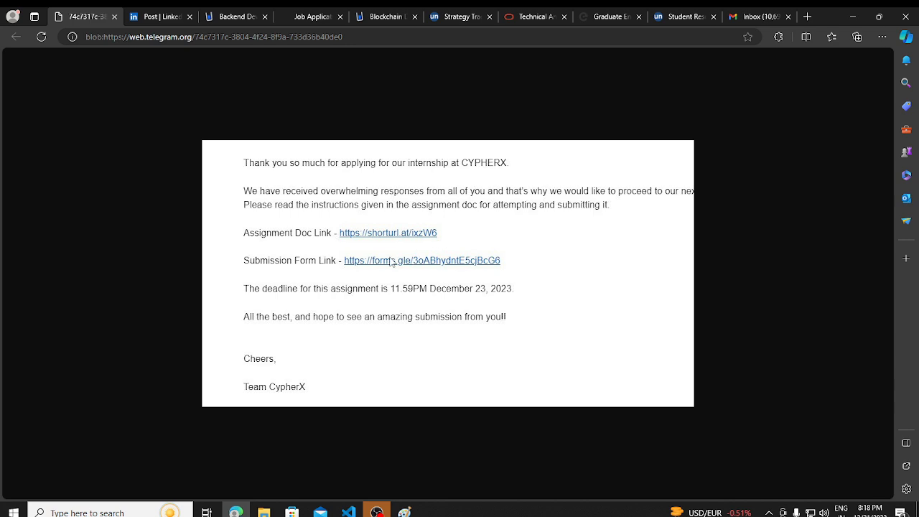
# Scroll through the CypherX full-stack internship post to its Google Form application link
pyautogui.click(156, 16)
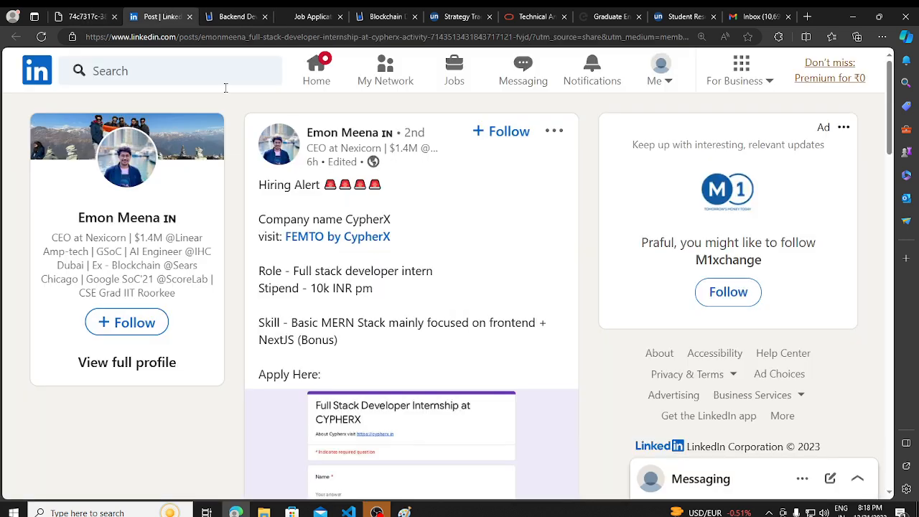
pyautogui.moveTo(445, 270)
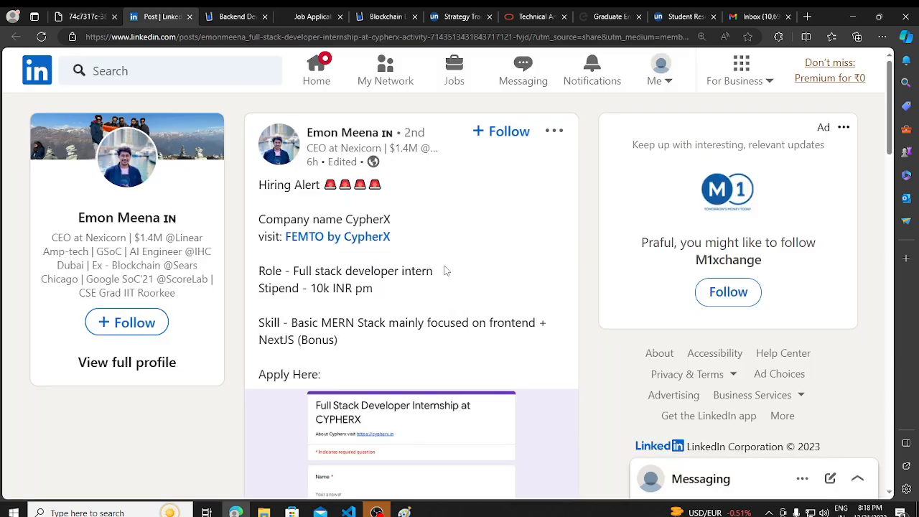
pyautogui.scroll(-3)
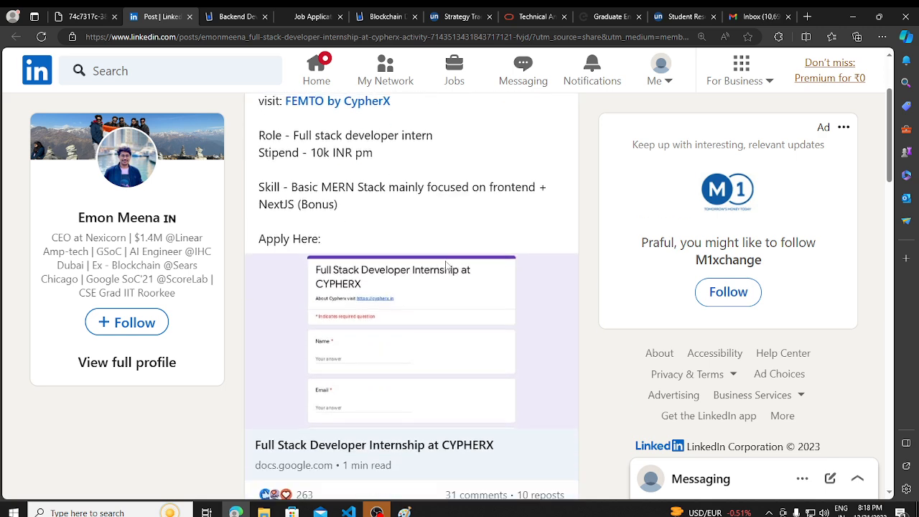
pyautogui.scroll(-3)
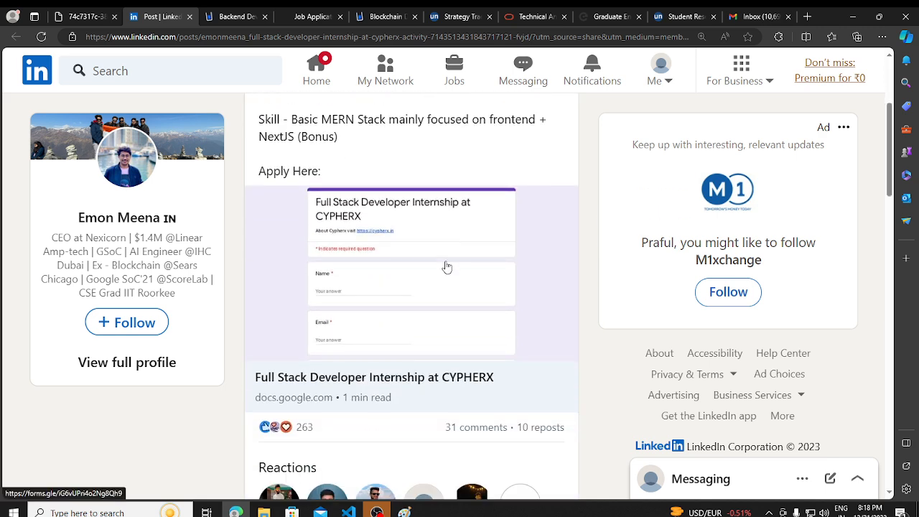
pyautogui.scroll(3)
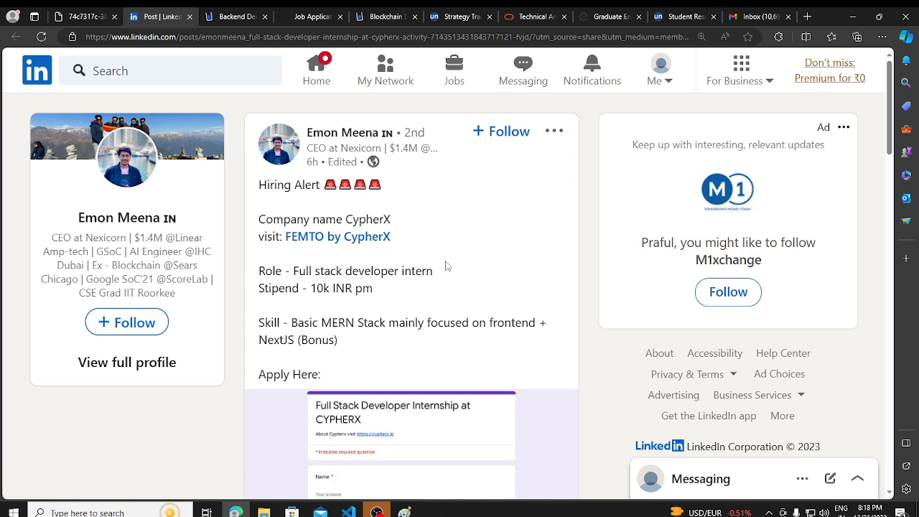
pyautogui.moveTo(433, 263)
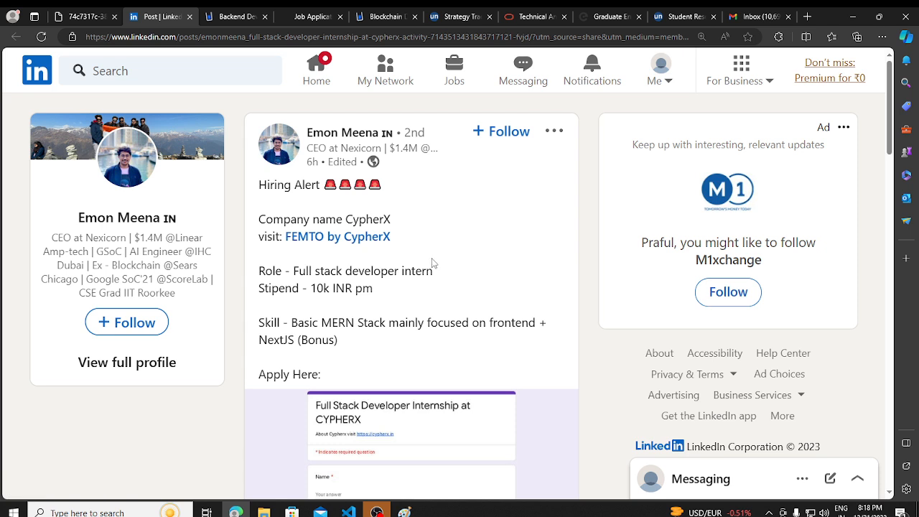
pyautogui.scroll(-3)
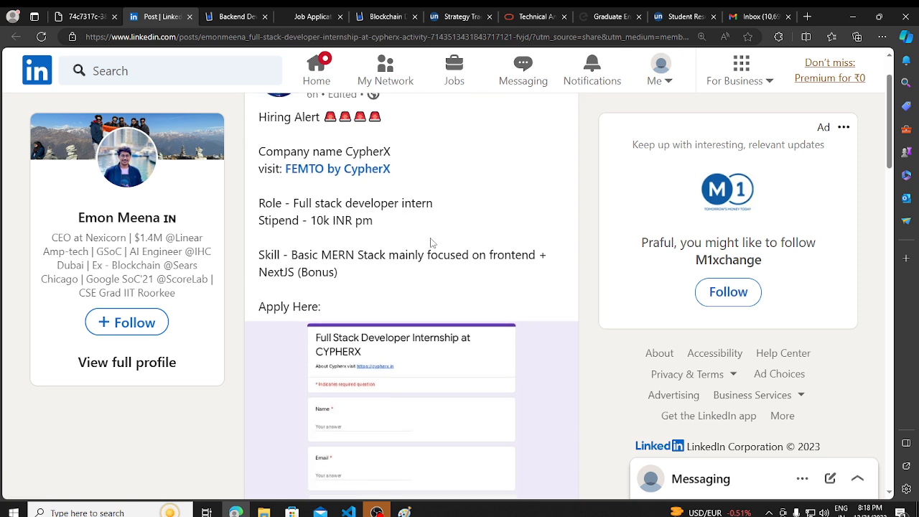
pyautogui.scroll(-3)
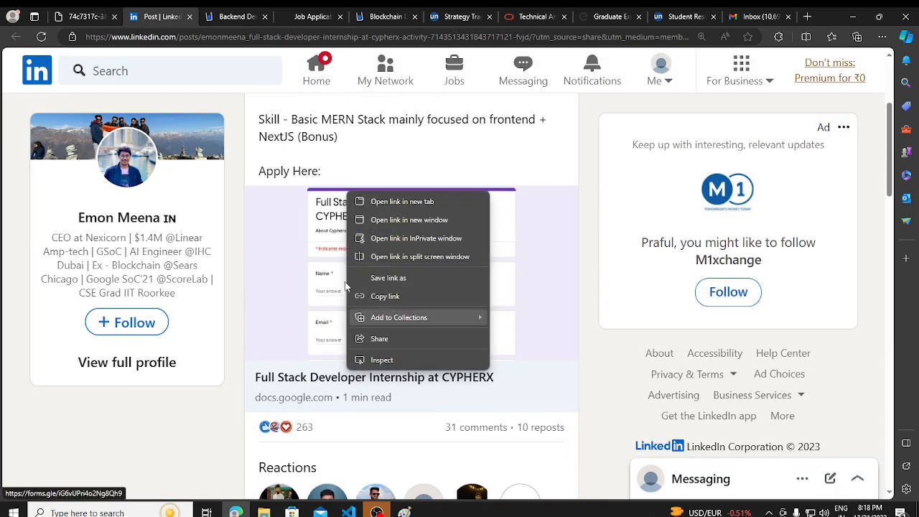
# Review the CypherX internship Google Form in a new tab, then switch to the Cuvette listing
pyautogui.click(403, 201)
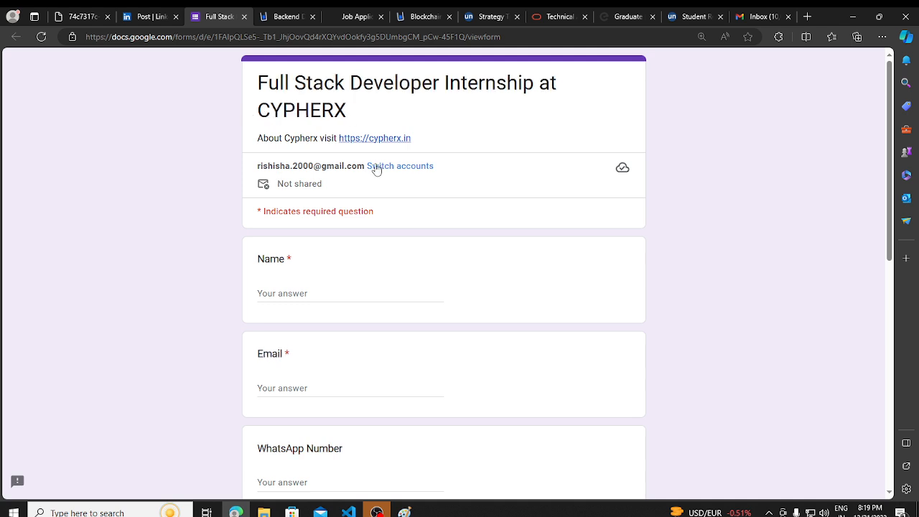
pyautogui.scroll(-3)
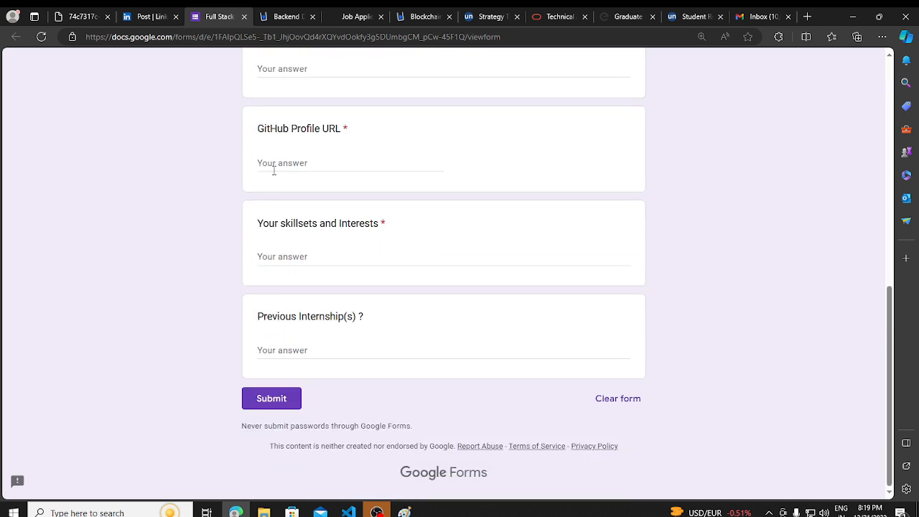
pyautogui.scroll(3)
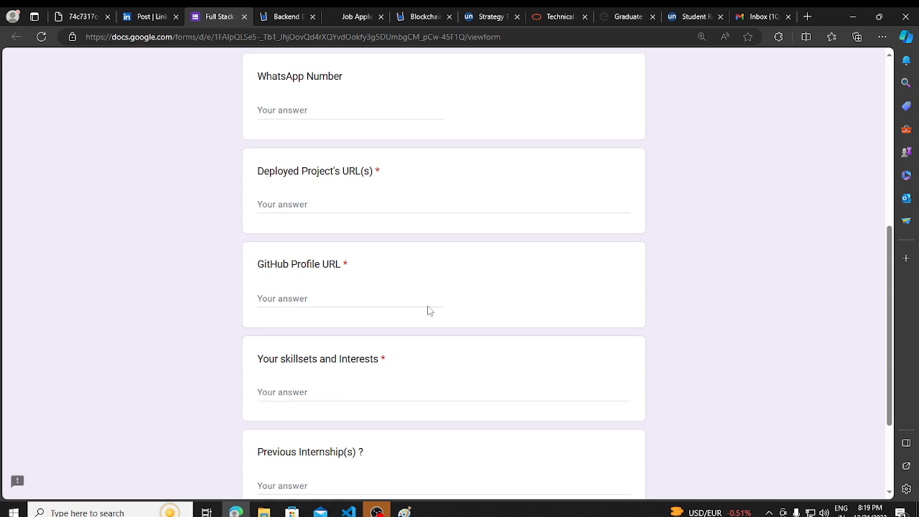
pyautogui.scroll(-3)
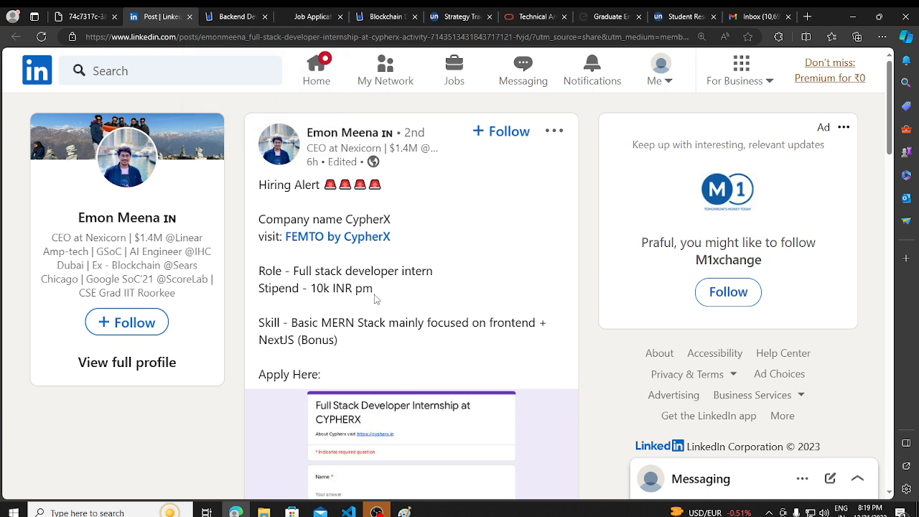
pyautogui.moveTo(363, 301)
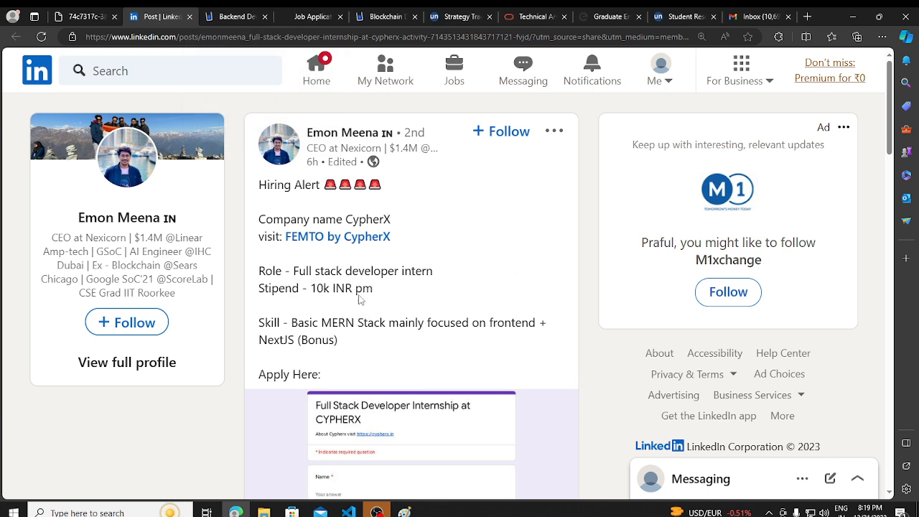
pyautogui.moveTo(279, 144)
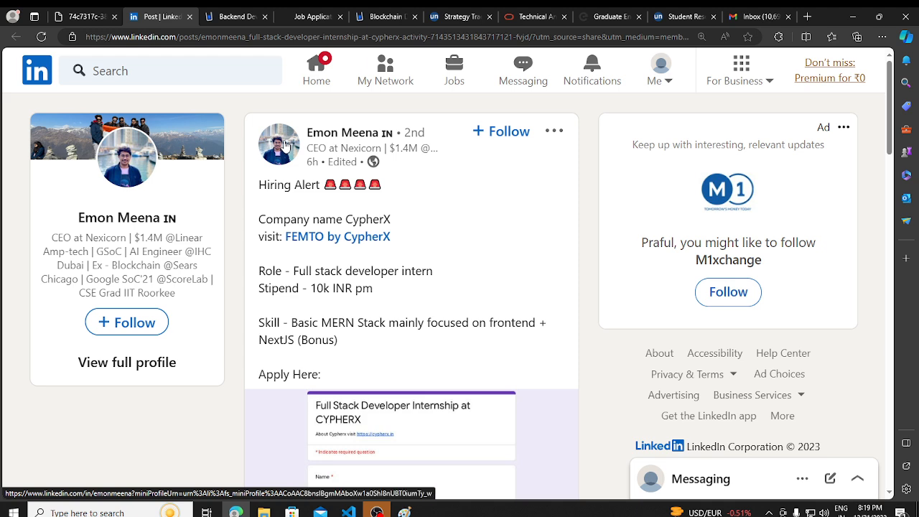
pyautogui.click(235, 16)
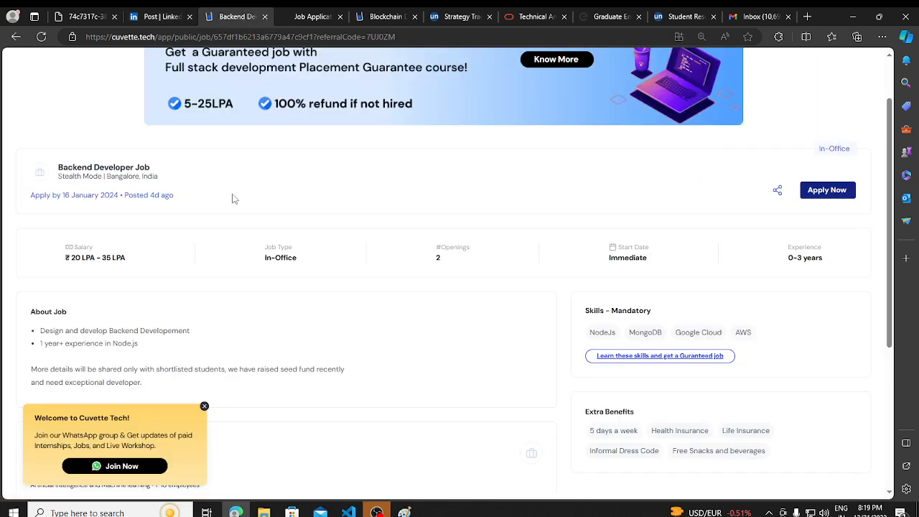
# Highlight the Backend Developer job title and scroll through the Cuvette listing
pyautogui.doubleClick(98, 166)
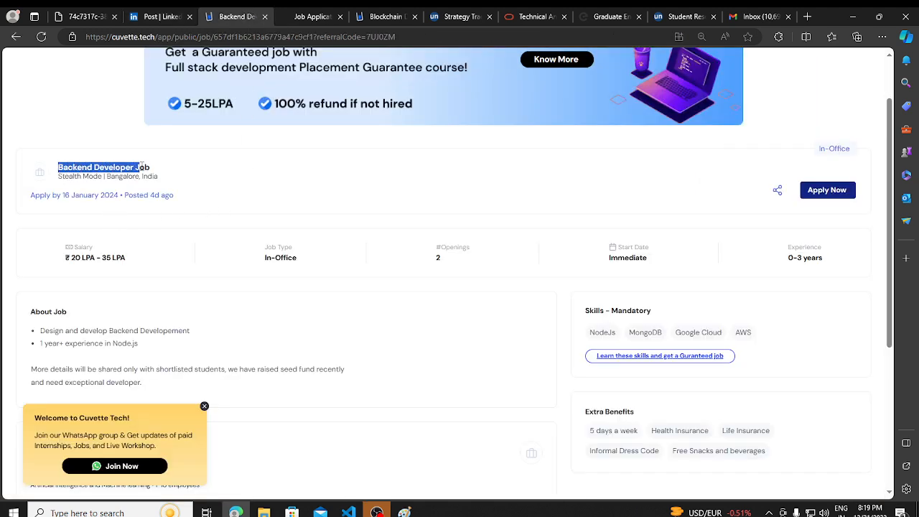
pyautogui.scroll(-3)
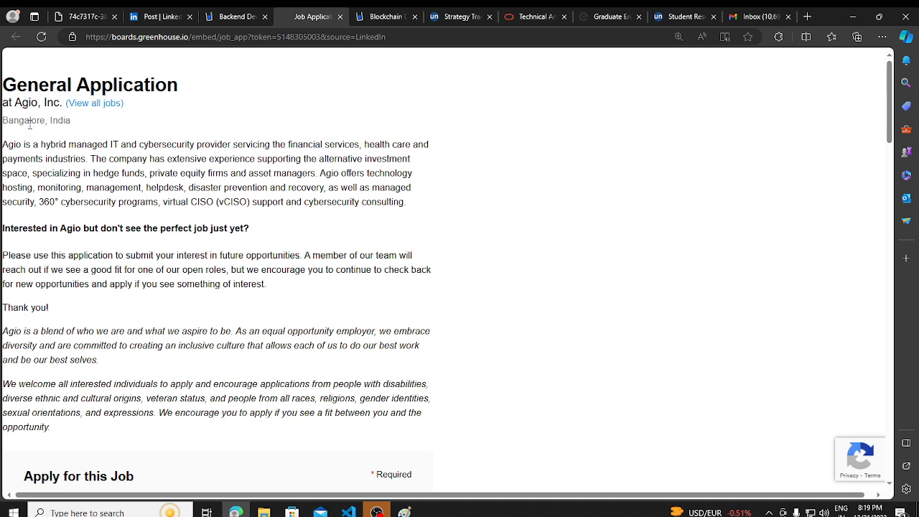
pyautogui.moveTo(183, 56)
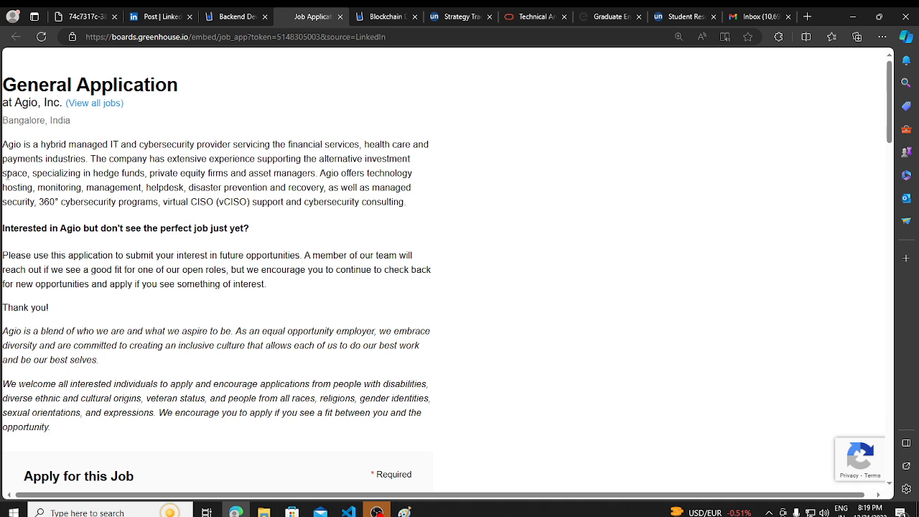
pyautogui.moveTo(89, 250)
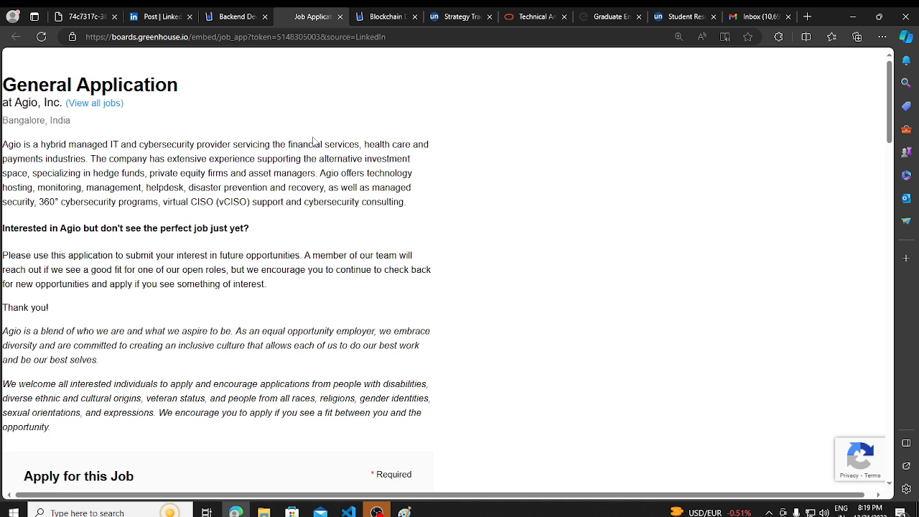
# Scroll Agio's Greenhouse application form to its end, then switch to the Blockchain Developer listing
pyautogui.scroll(-3)
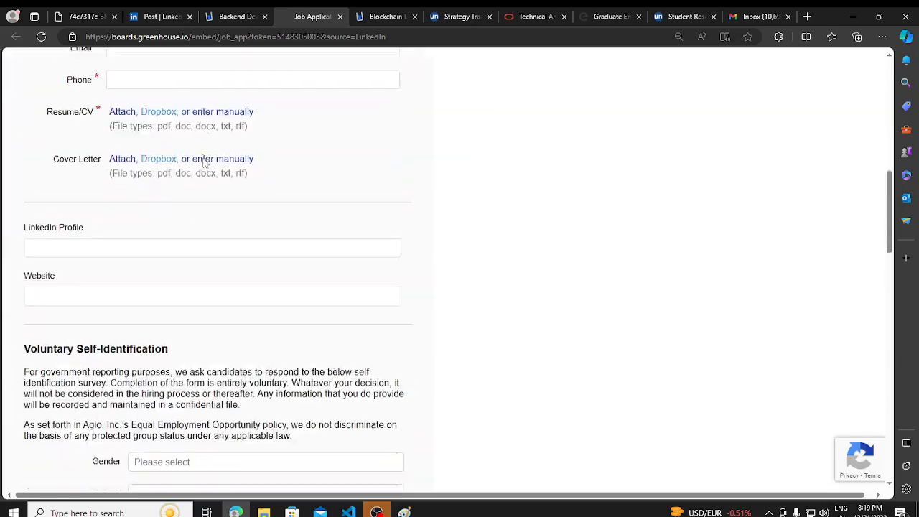
pyautogui.scroll(-3)
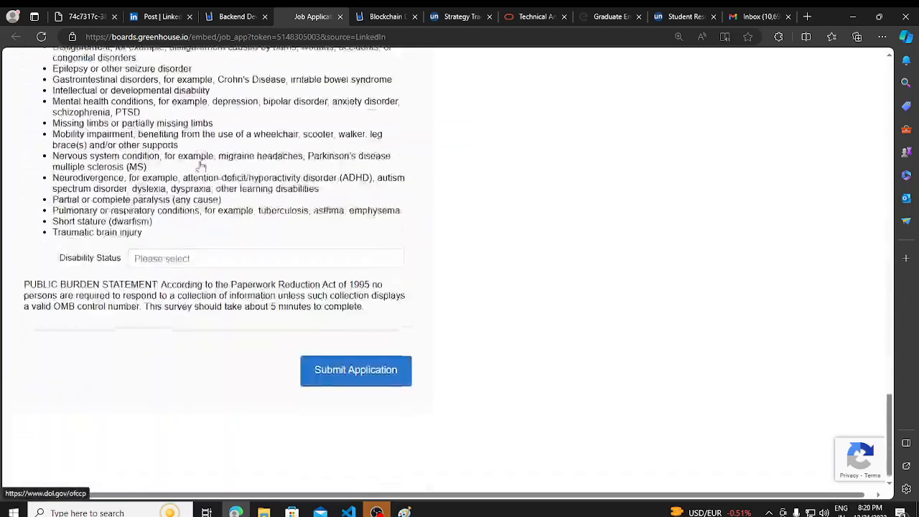
pyautogui.scroll(3)
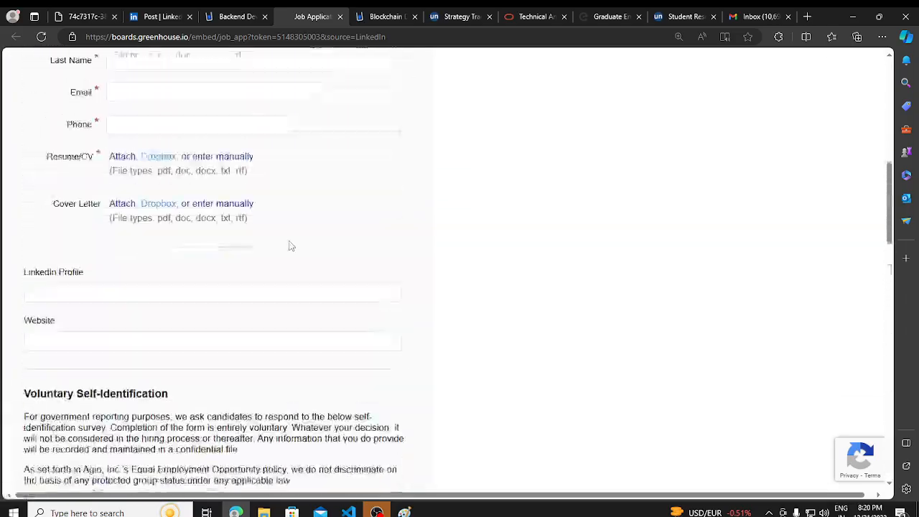
pyautogui.click(384, 16)
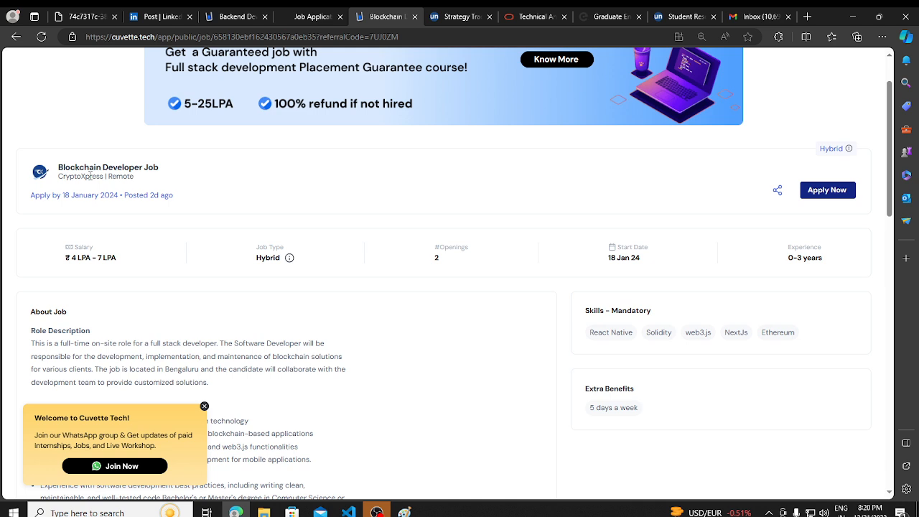
pyautogui.moveTo(172, 78)
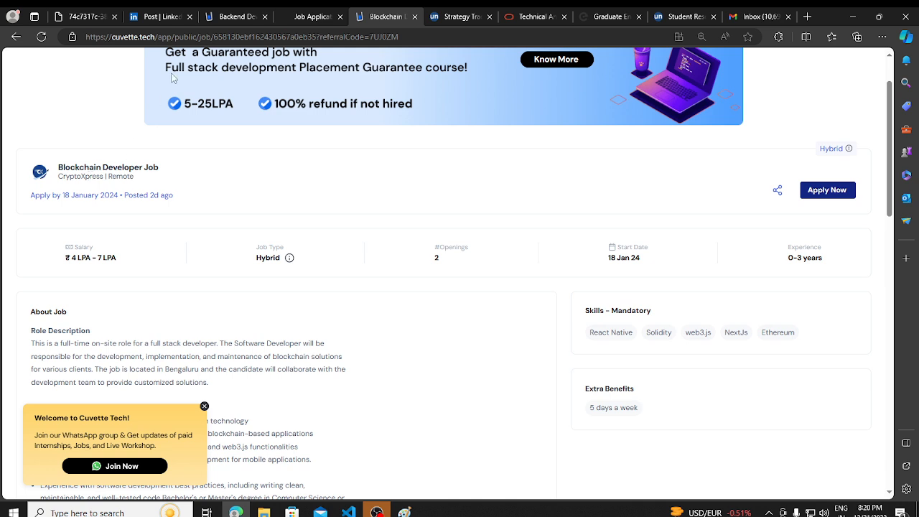
# Highlight the Strategy Track title and scroll to its Rounds & Timeline stages
pyautogui.click(459, 16)
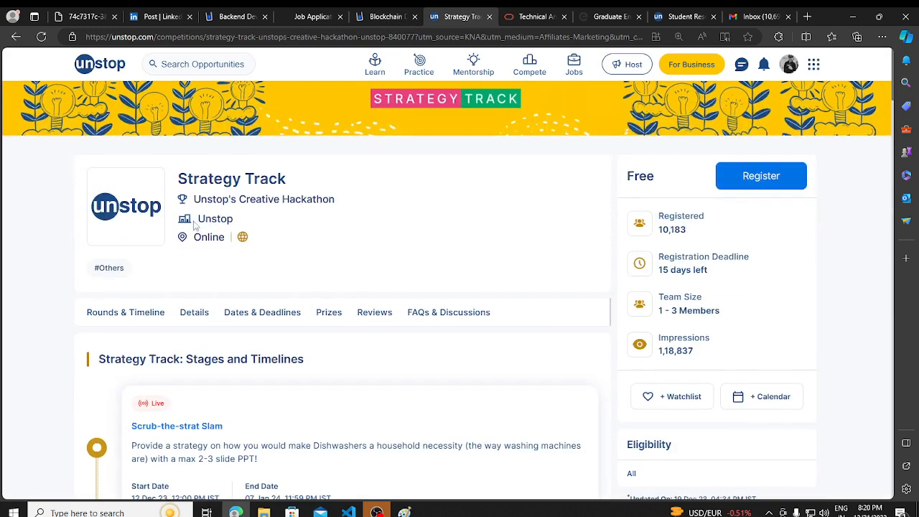
pyautogui.doubleClick(231, 178)
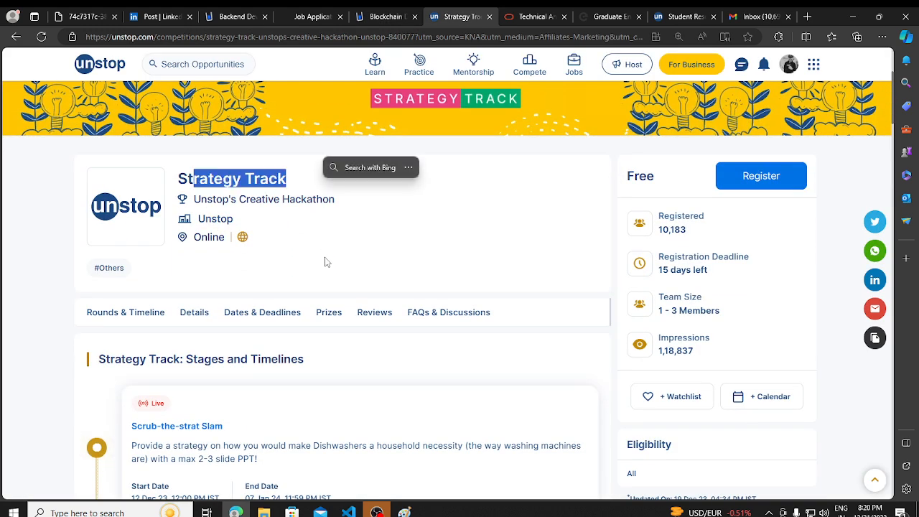
pyautogui.scroll(-3)
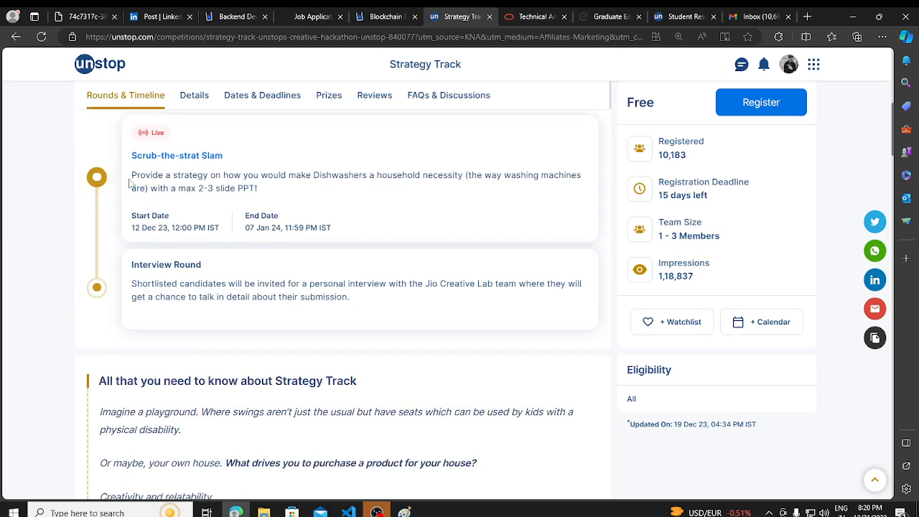
pyautogui.moveTo(348, 276)
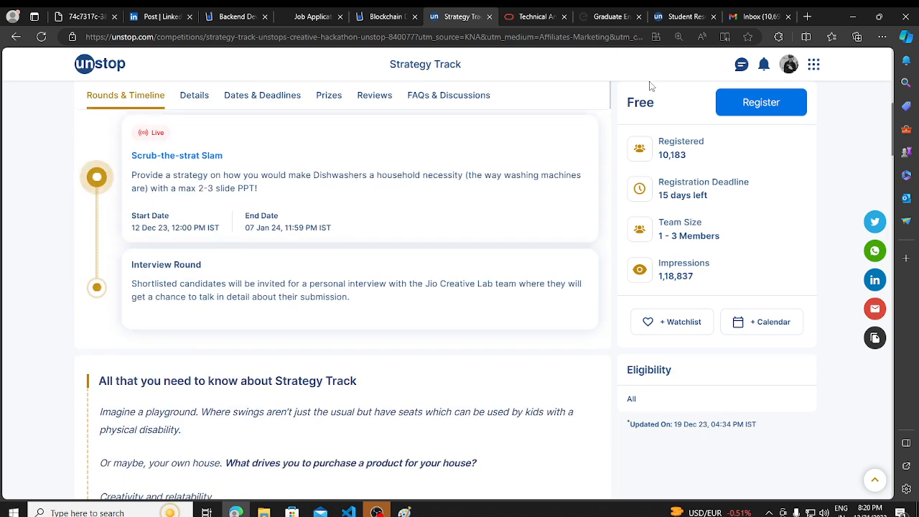
pyautogui.click(536, 16)
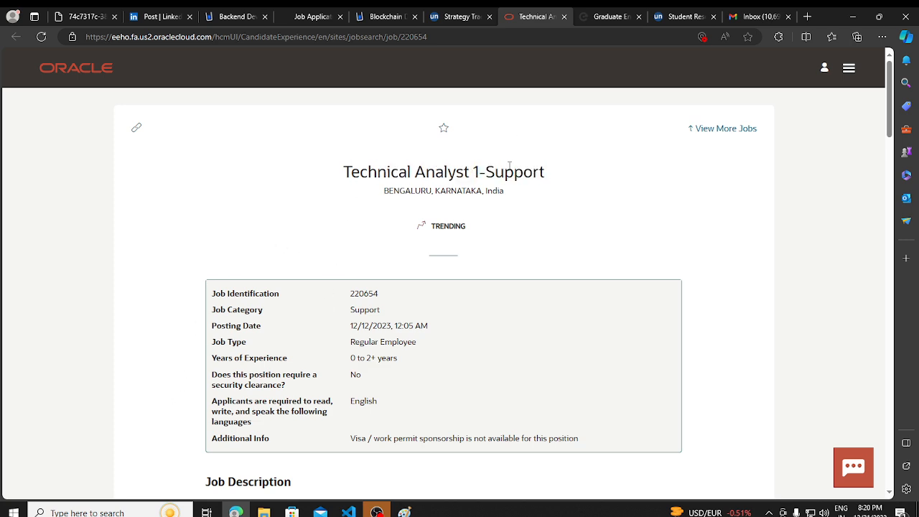
# Scroll through Oracle's Technical Analyst 1-Support job posting
pyautogui.scroll(-3)
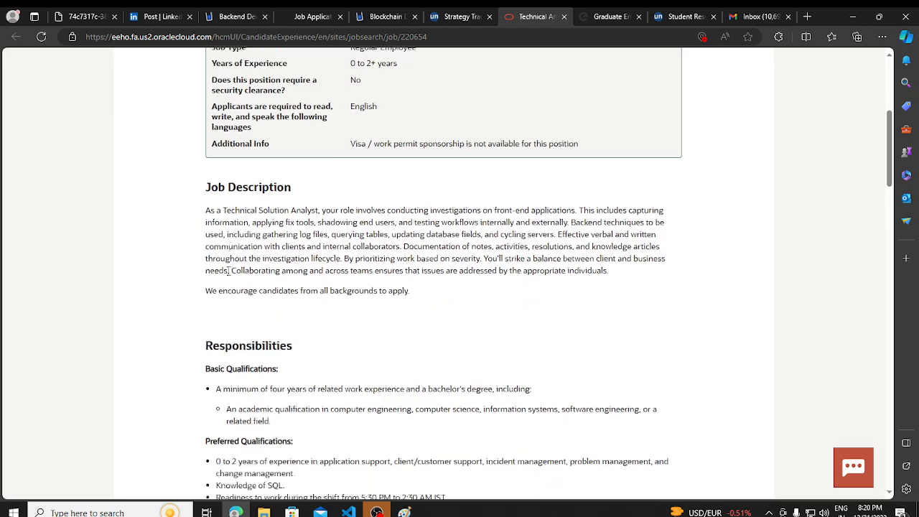
pyautogui.scroll(-3)
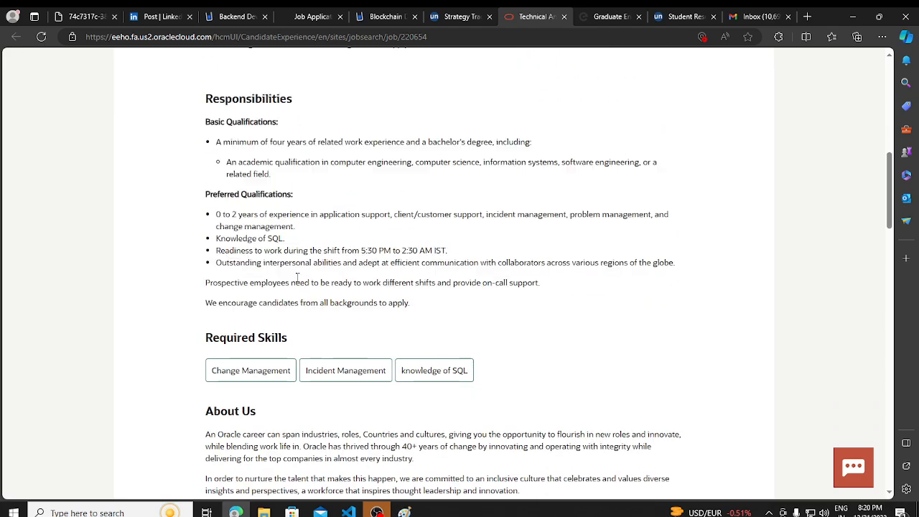
pyautogui.scroll(3)
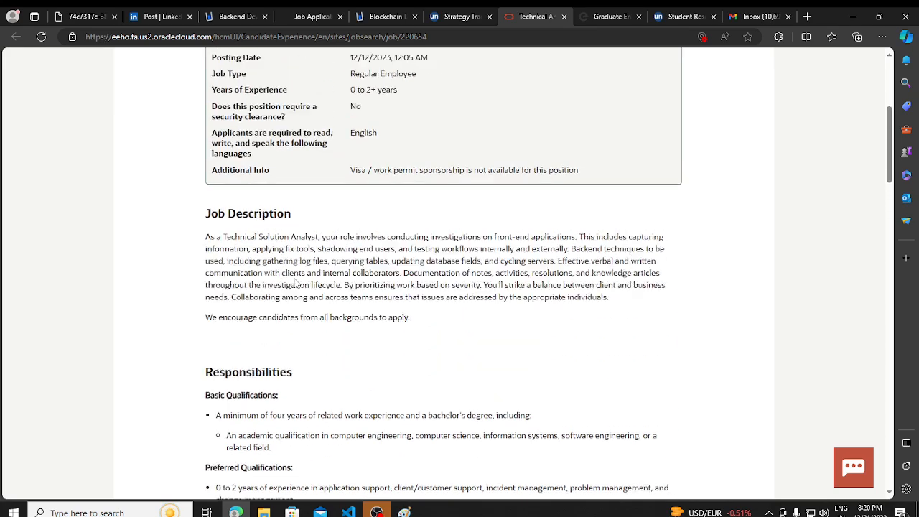
pyautogui.scroll(3)
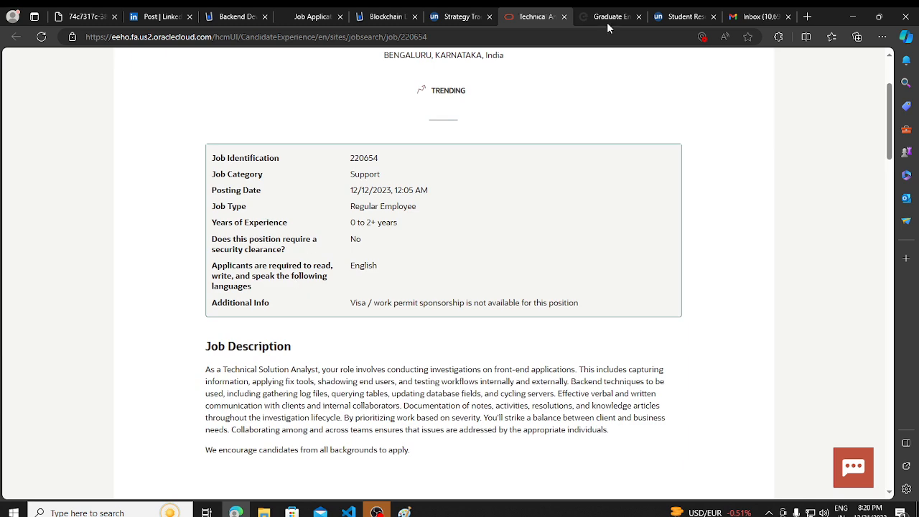
# Review Coredge's Graduate Engineer Trainee page, then switch to the Student Researcher internship
pyautogui.click(607, 17)
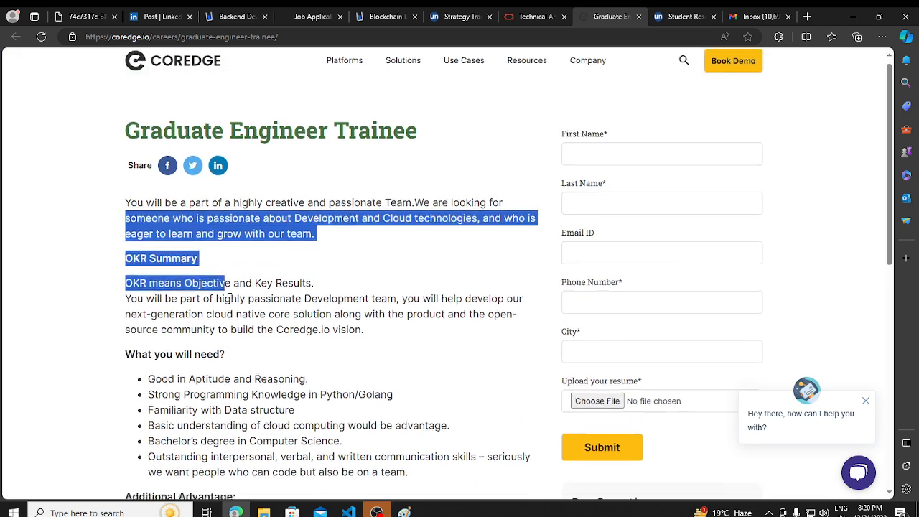
pyautogui.scroll(-3)
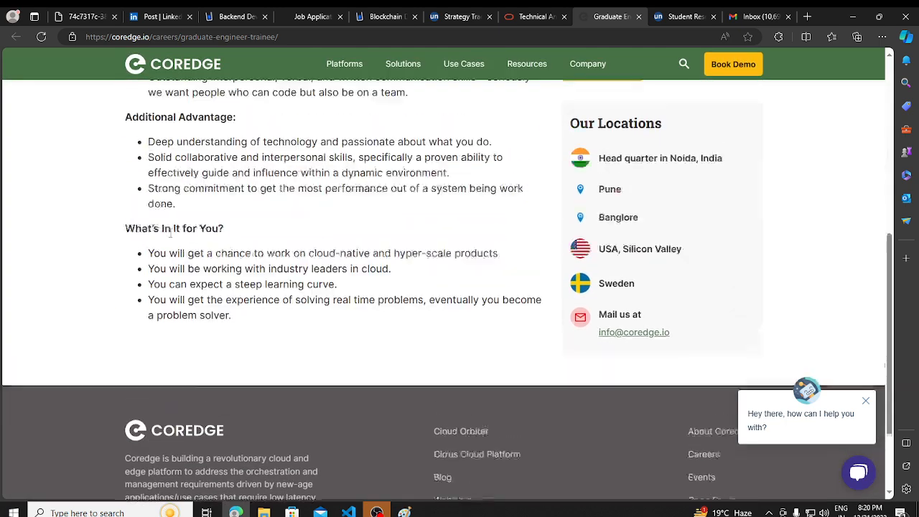
pyautogui.scroll(3)
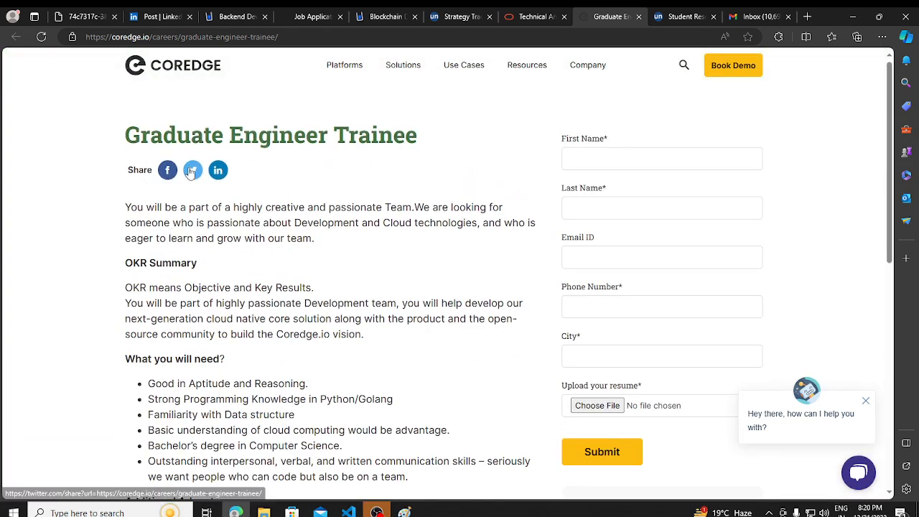
pyautogui.click(678, 16)
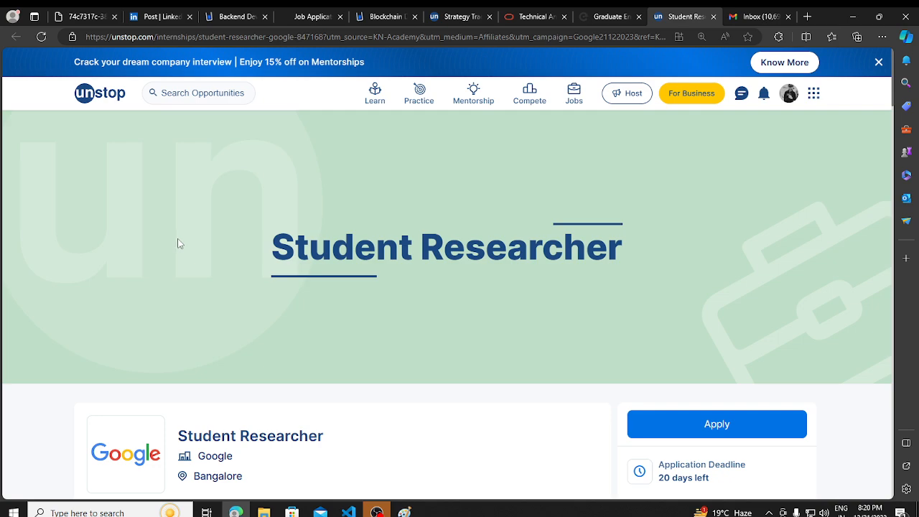
pyautogui.scroll(-3)
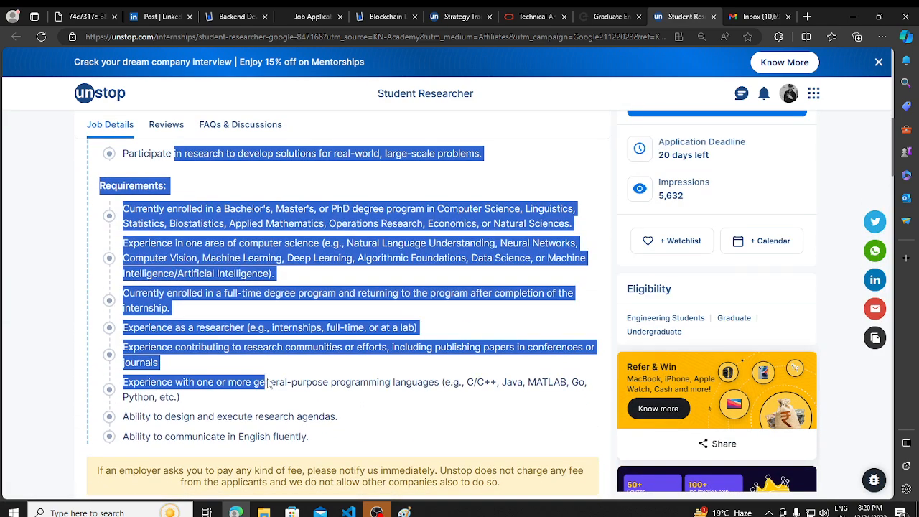
pyautogui.scroll(3)
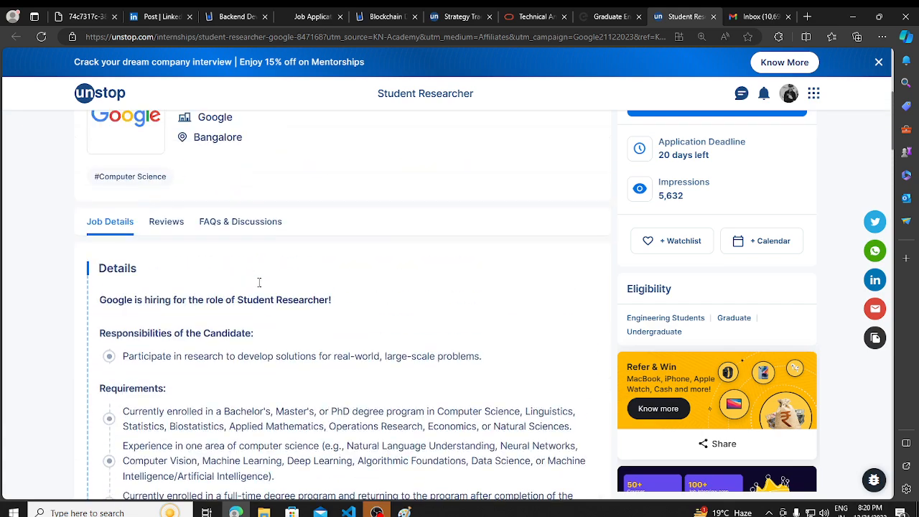